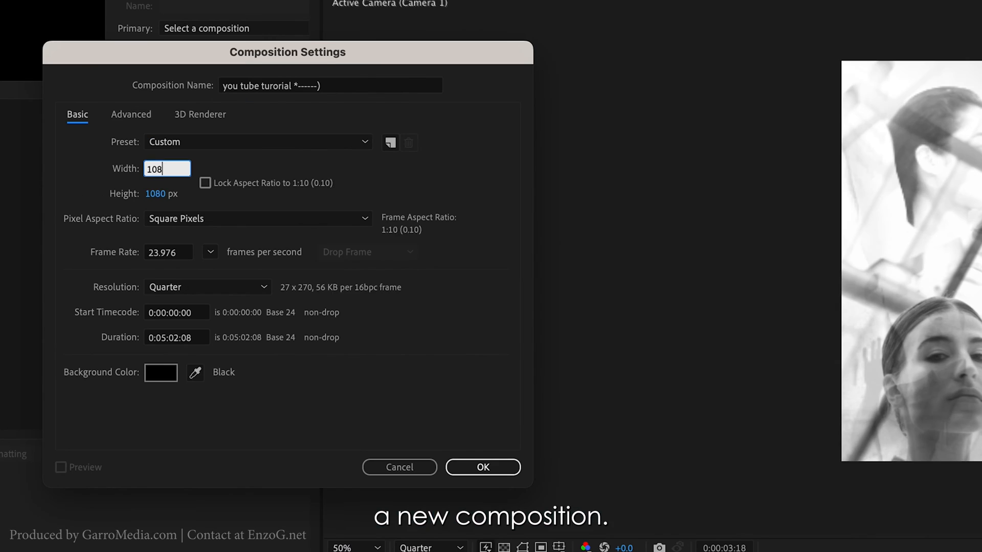
Confirm the typed composition width at 1080 px height and 23.976 fps.
left_click(482, 467)
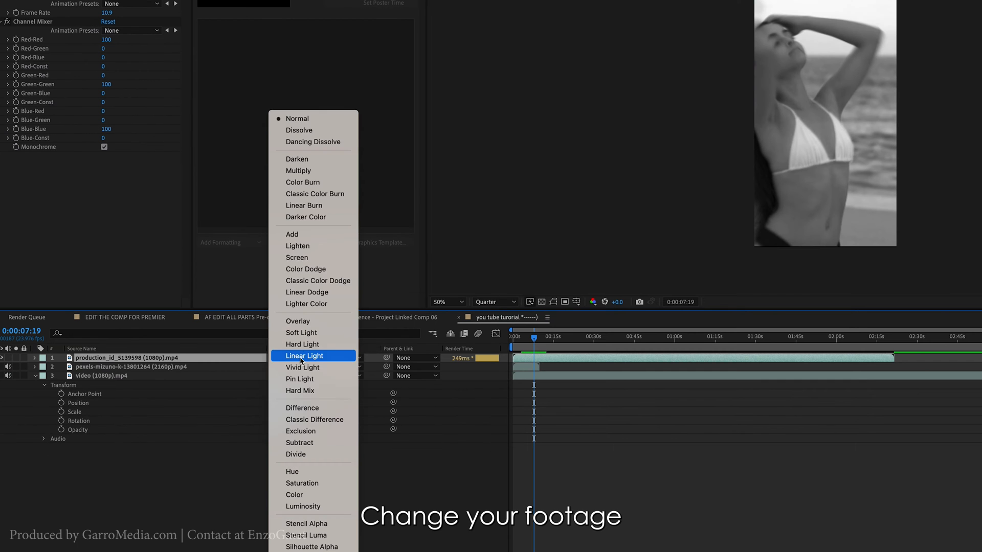
Pick a new blend mode for the production_id_5139598 layer from the Mode list.
left_click(298, 170)
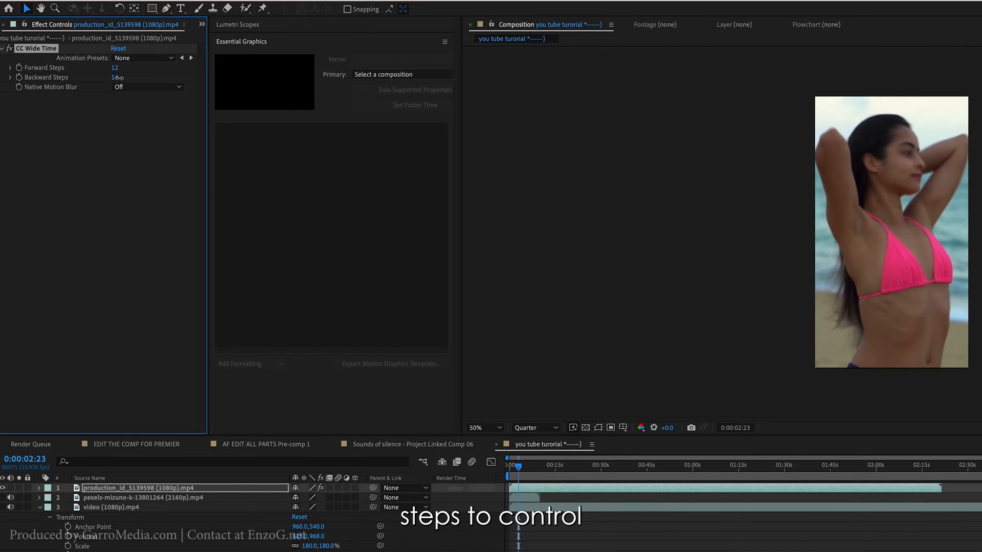
Adjust CC Wide Time Backward Steps after setting Forward Steps to 12.
left_click(114, 77)
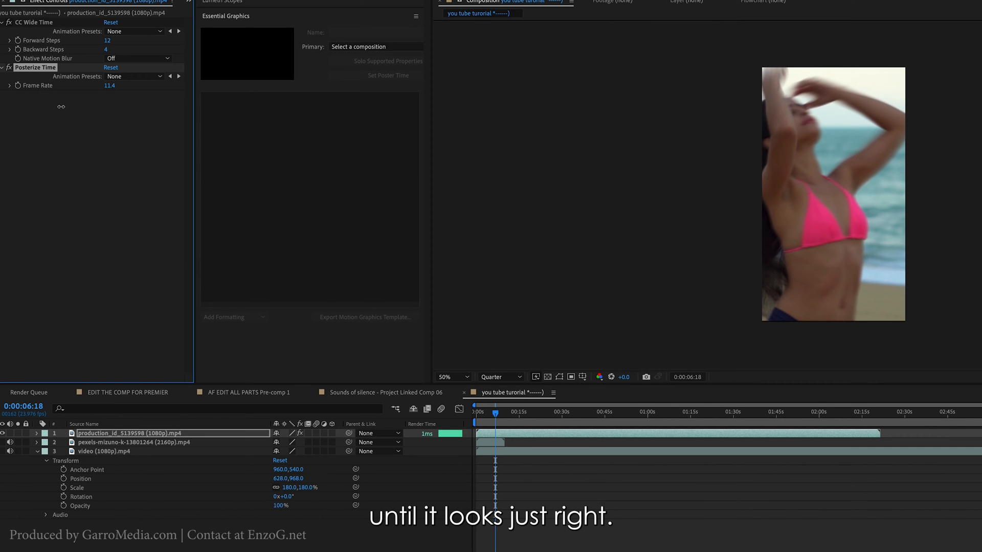
Scrub the Posterize Time frame rate to 11.4 fps.
left_click(485, 412)
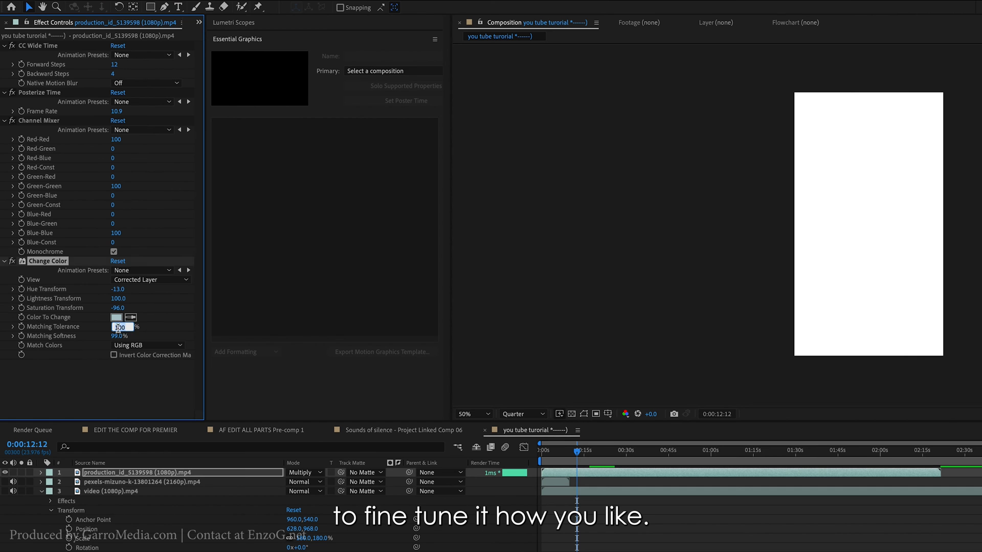
Enter 4 as the Change Color Matching Tolerance.
type("4")
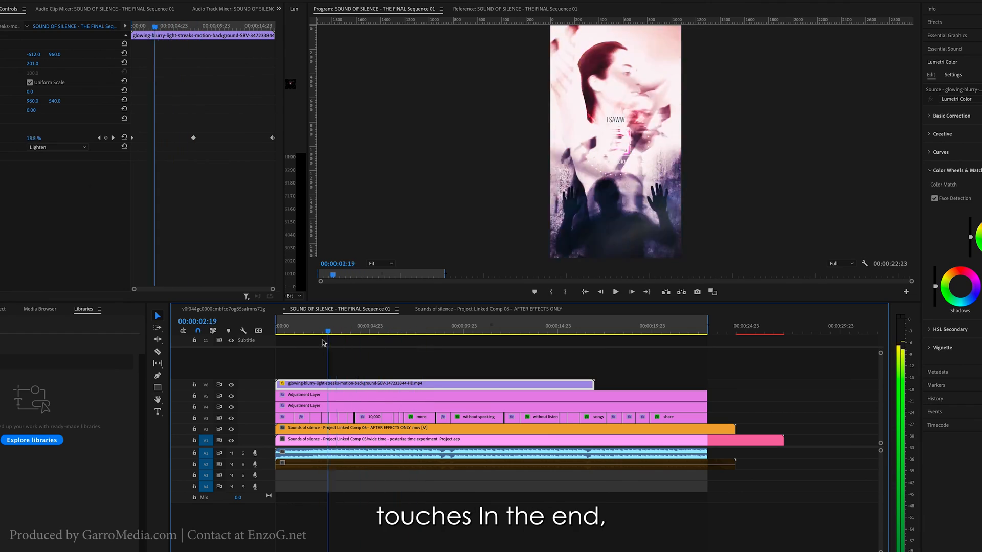
Move the playhead late in Sequence 01 to preview the GarroMedia.com ending.
left_click(390, 326)
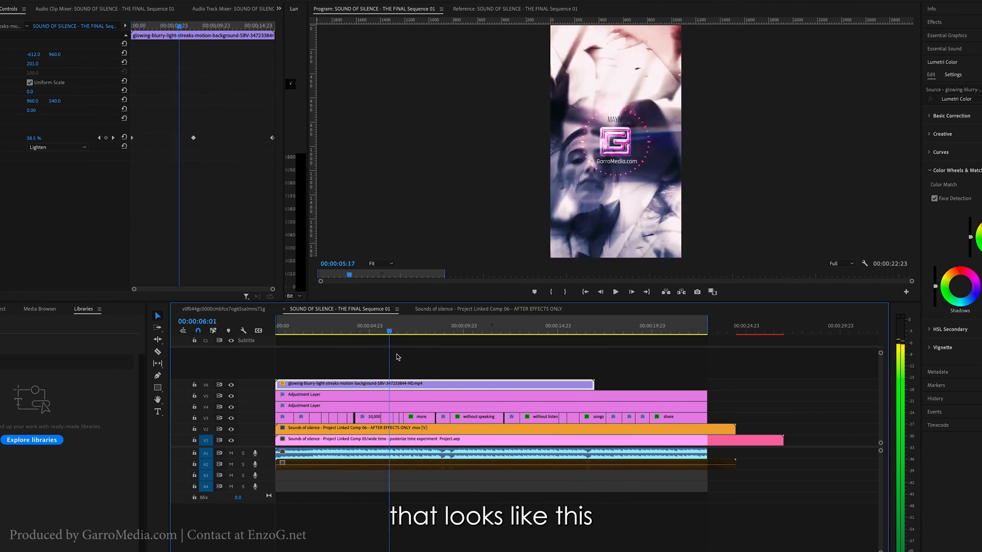